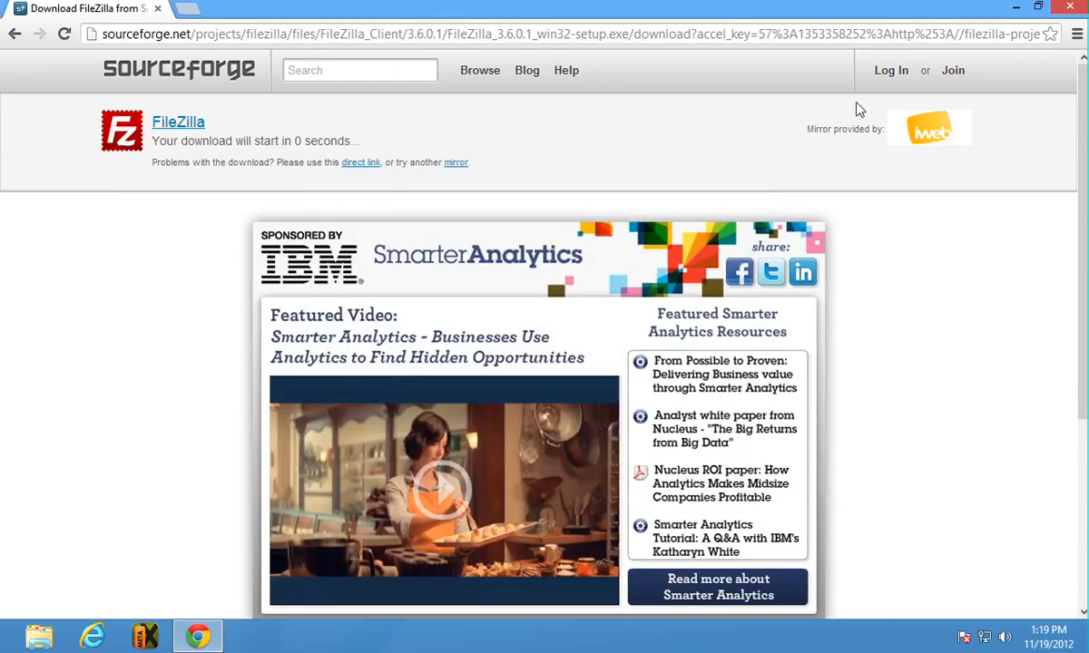
# Start the FileZilla 3.6.0.1 Windows installer download via the SourceForge direct link
pyautogui.click(250, 635)
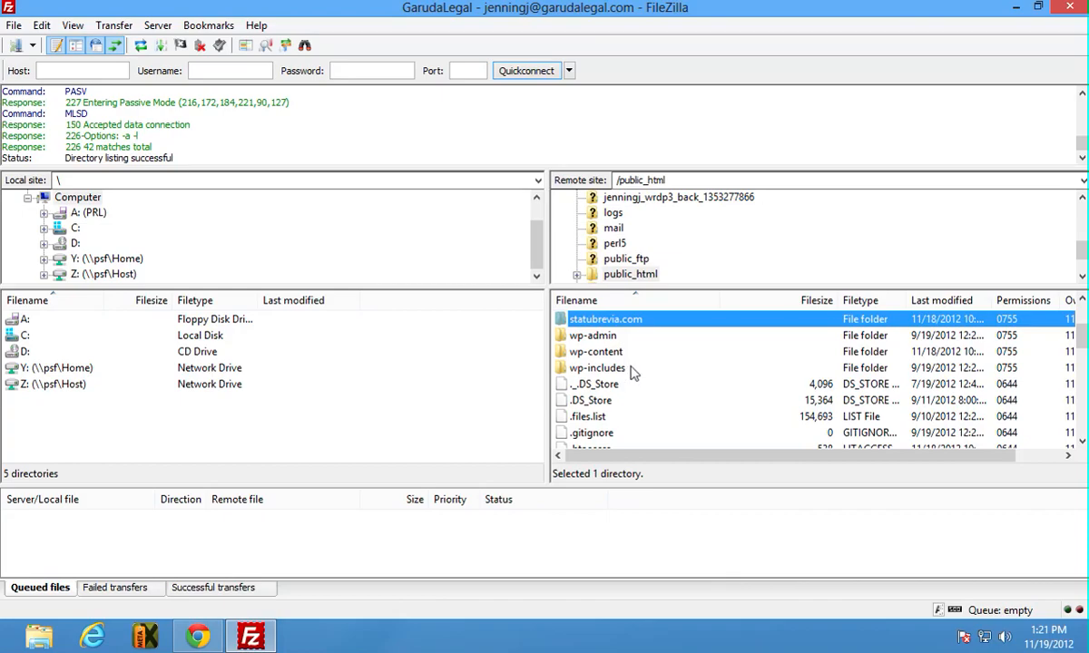
# Scroll through the GarudaLegal remote listing to view the public_html folder contents
pyautogui.scroll(-3)
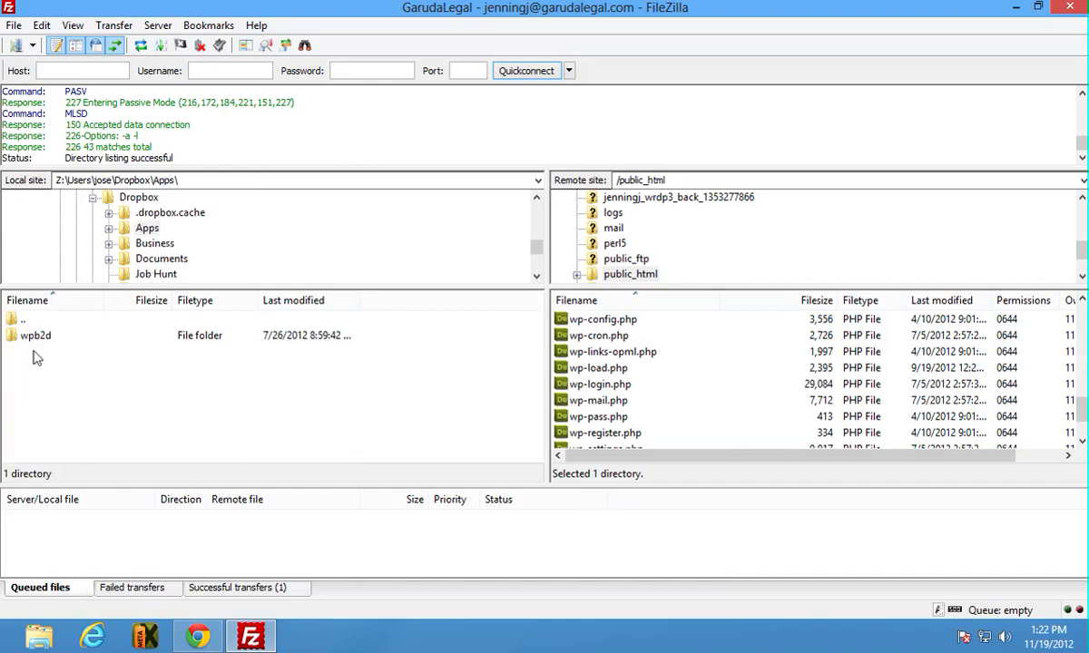
# Open the local wpb2d folder in Dropbox Apps to reveal GarudaLegal and StatuBrevia
pyautogui.doubleClick(34, 335)
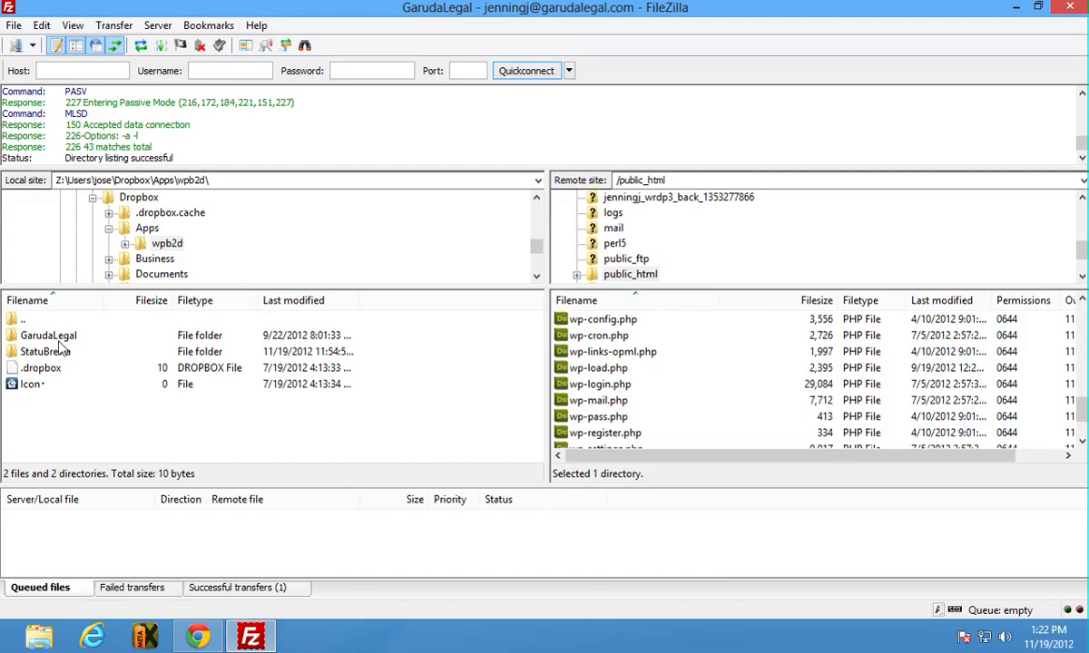